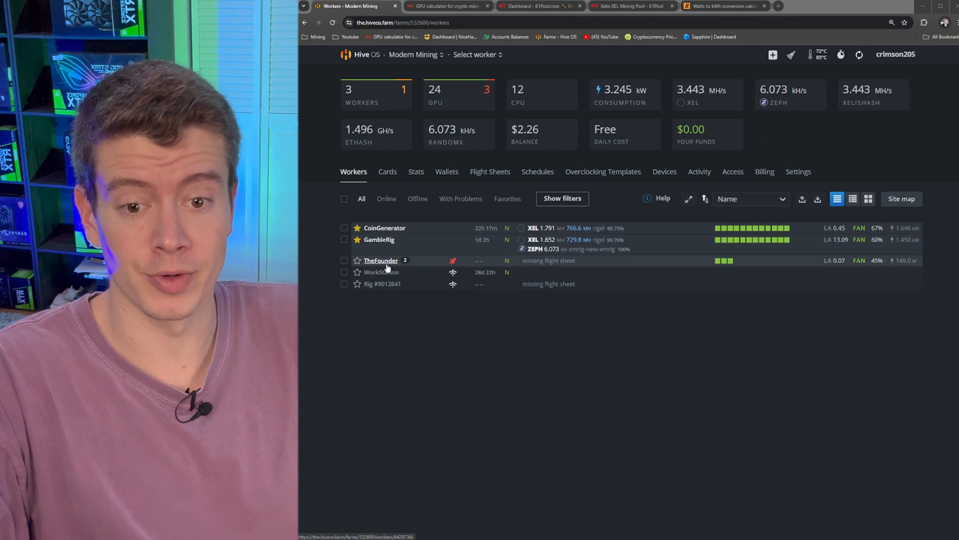
{"action": "mouse_move", "coordinate": [392, 253]}
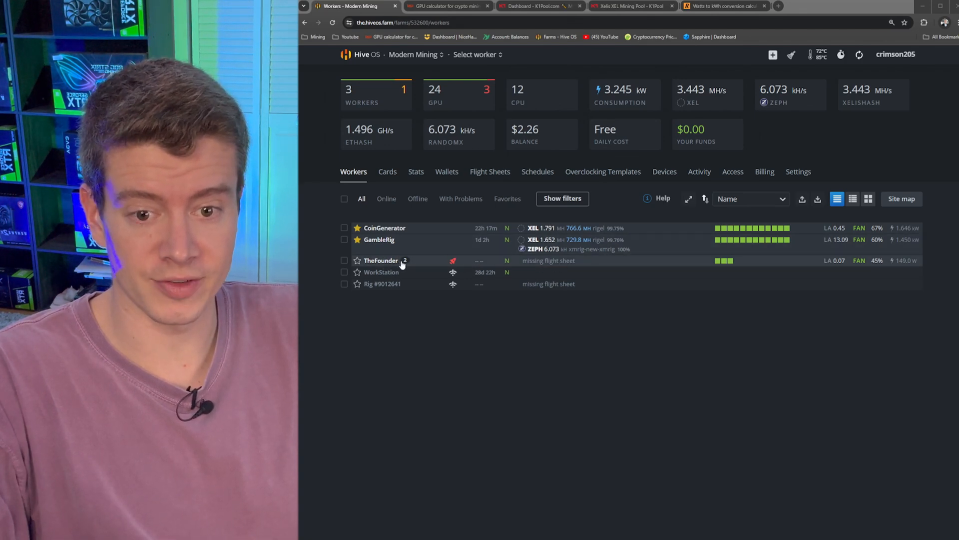
Open TheFounder's overview with its three RTX 3060 Ti GPUs and no flight sheet.
{"action": "left_click", "coordinate": [381, 259]}
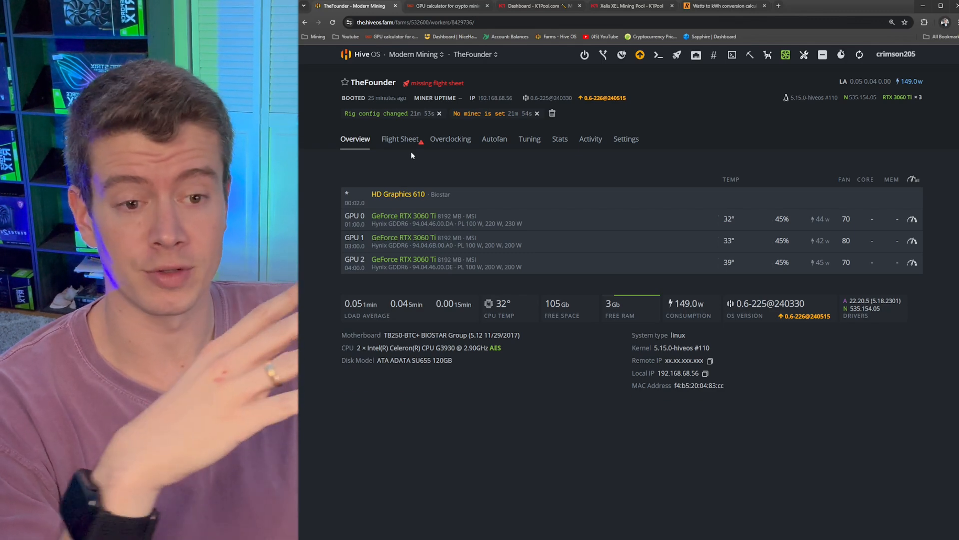
{"action": "mouse_move", "coordinate": [419, 158]}
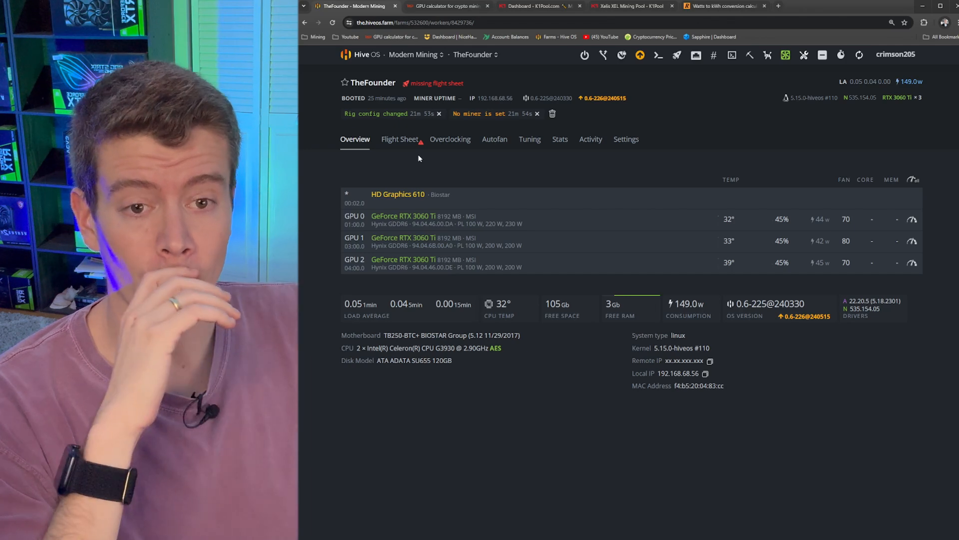
Scroll Hashrate.no's profit ranking for three 3060 Ti cards, topped by Anokas.
{"action": "left_click", "coordinate": [445, 6]}
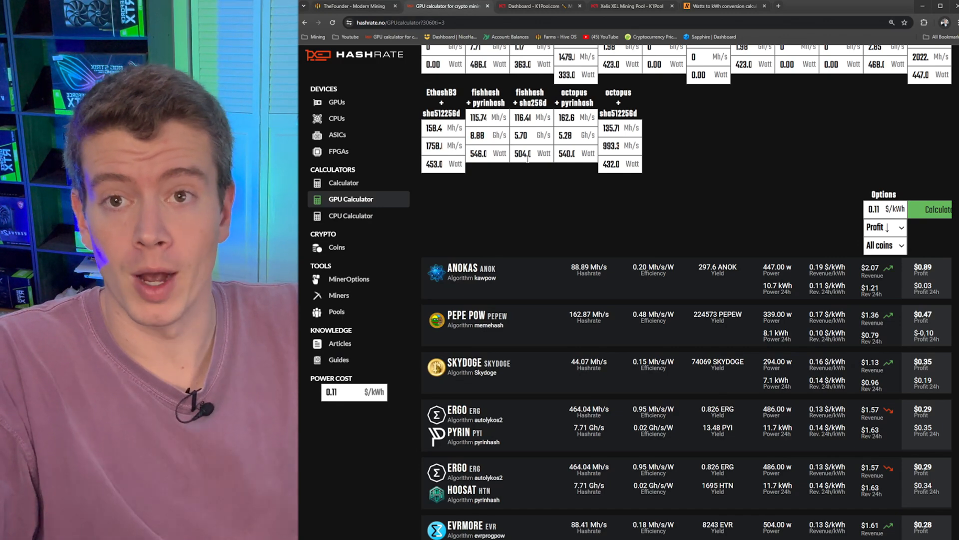
{"action": "mouse_move", "coordinate": [732, 196]}
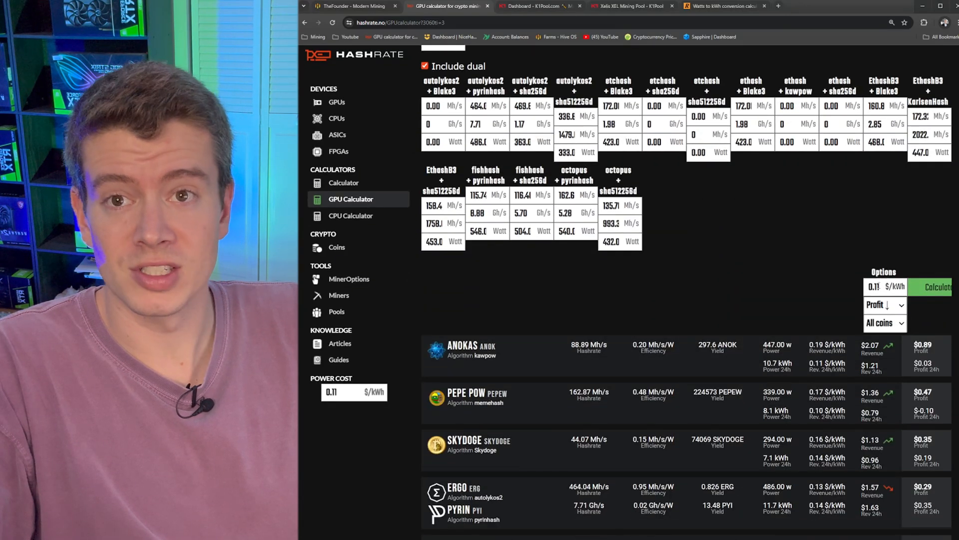
{"action": "scroll", "scroll_direction": "down", "scroll_amount": 3}
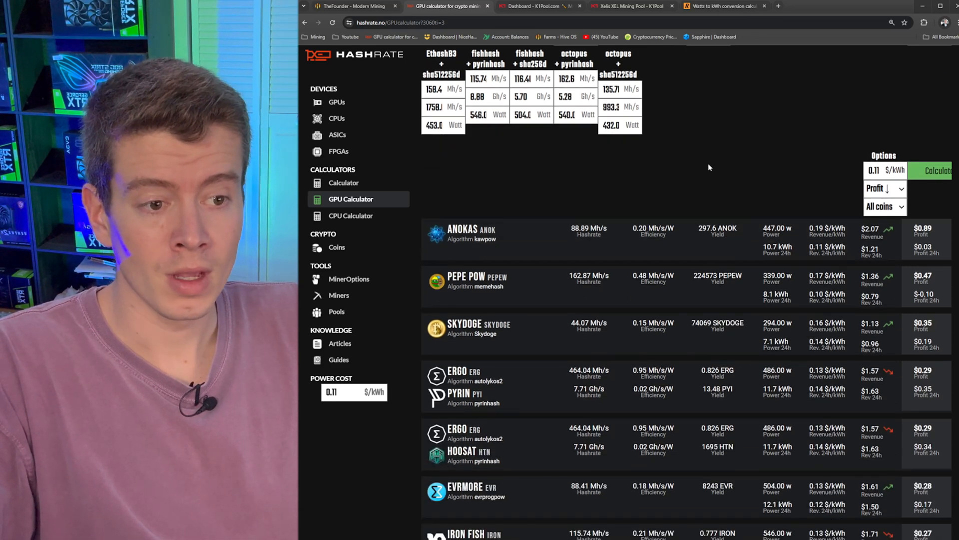
{"action": "scroll", "scroll_direction": "down", "scroll_amount": 3}
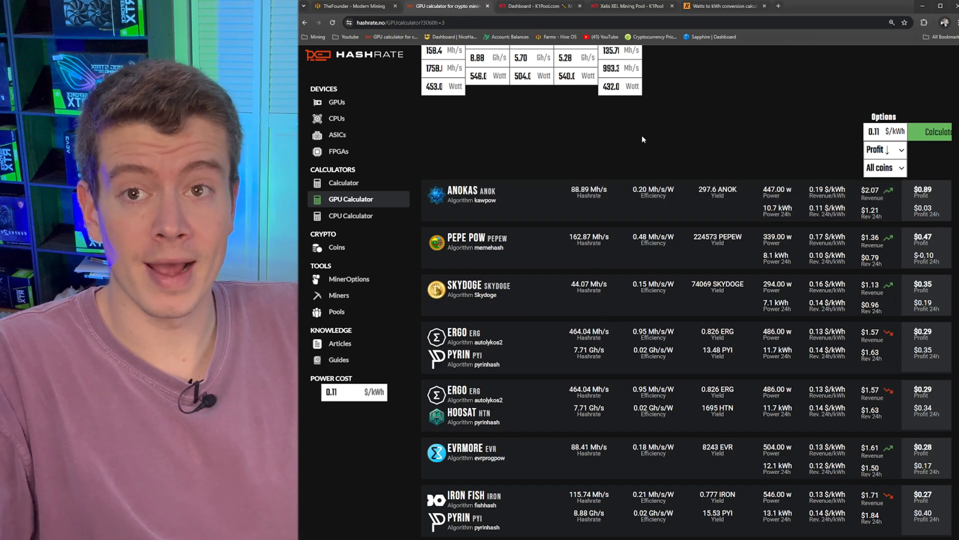
{"action": "mouse_move", "coordinate": [497, 126]}
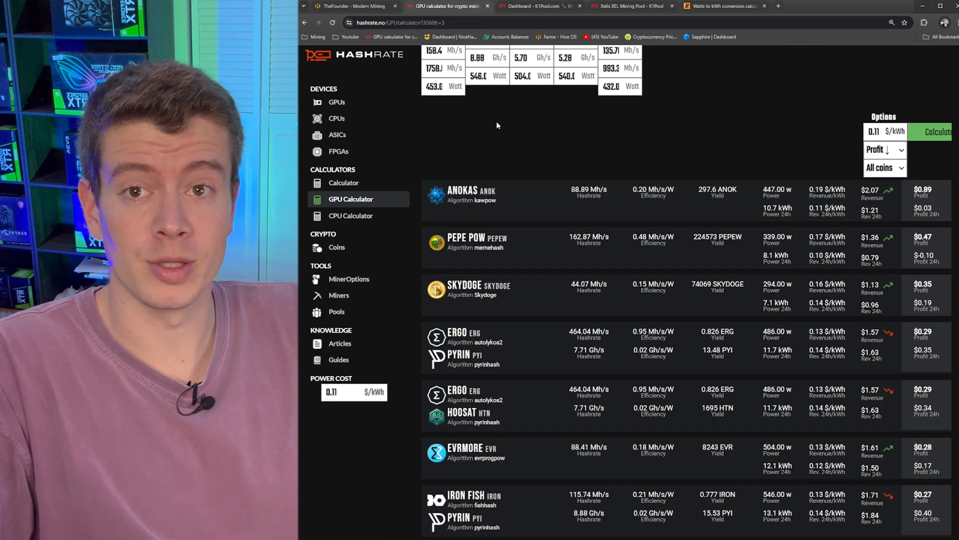
{"action": "mouse_move", "coordinate": [535, 5]}
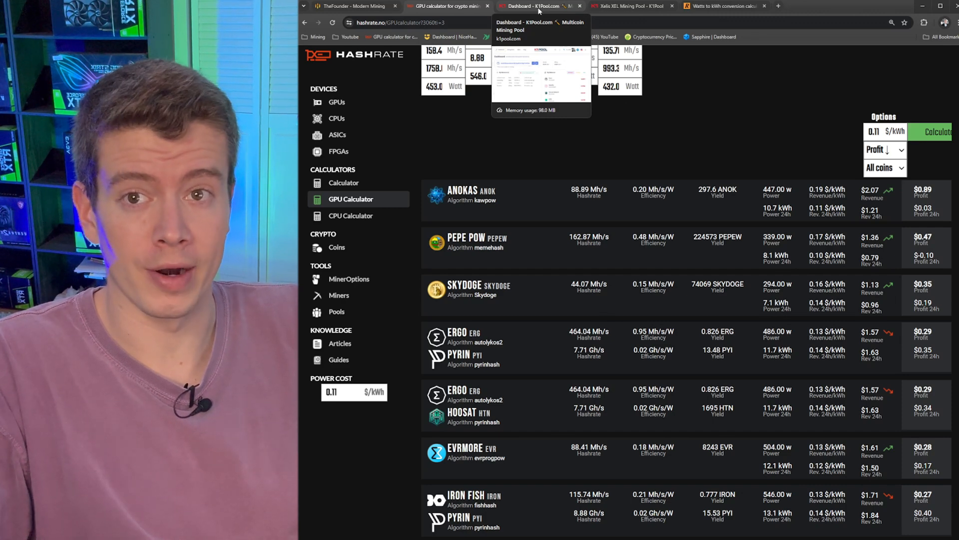
Check K1Pool's daily rewards table, with Xelis earning about $21 on May 14–15.
{"action": "left_click", "coordinate": [539, 6]}
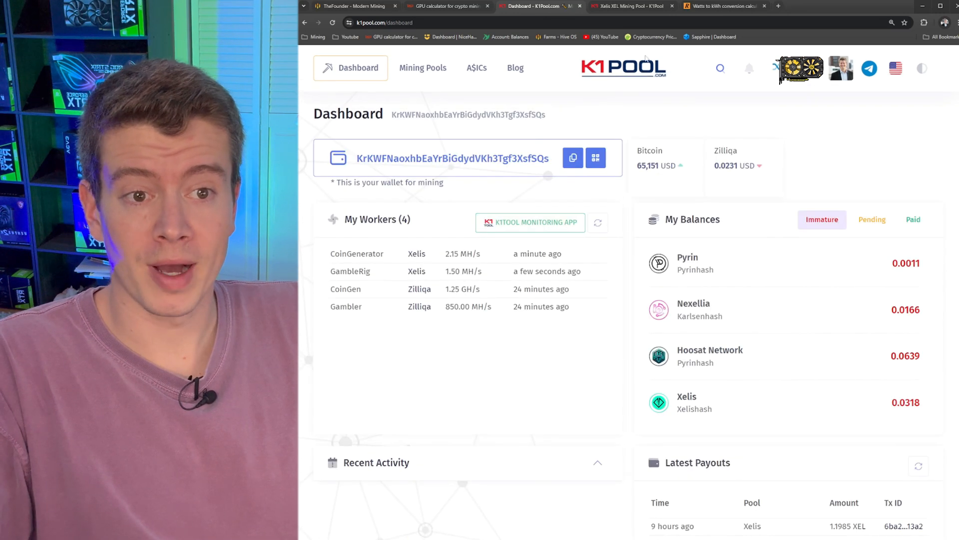
{"action": "scroll", "scroll_direction": "down", "scroll_amount": 3}
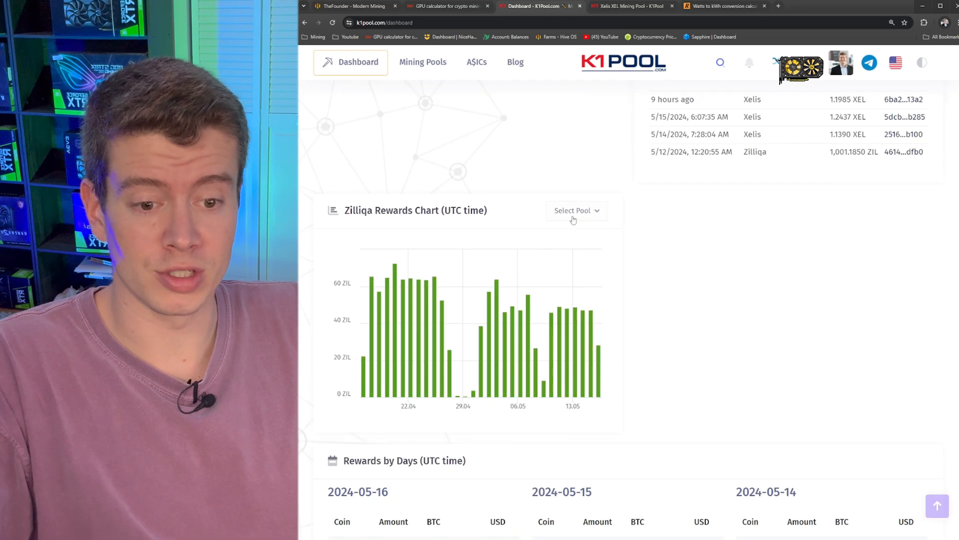
{"action": "scroll", "scroll_direction": "down", "scroll_amount": 3}
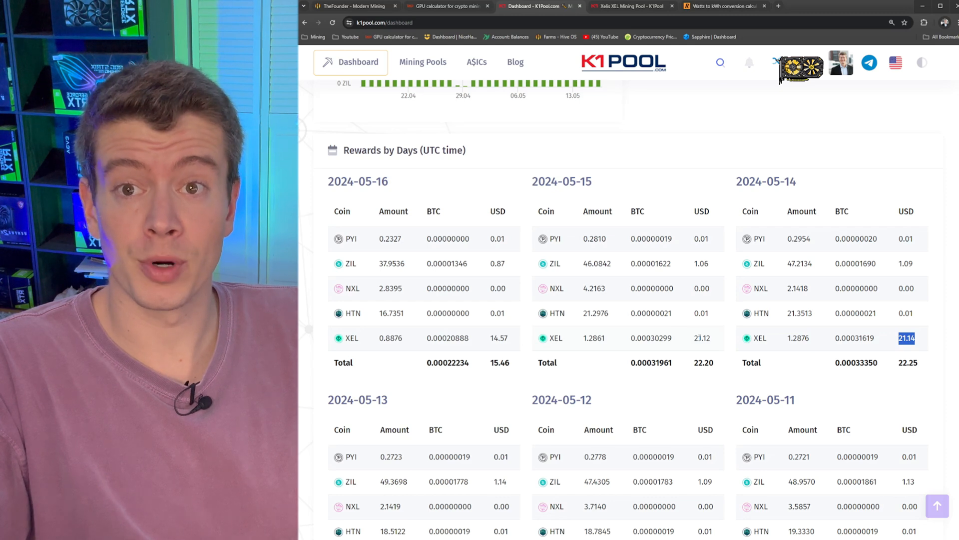
Start a TheFounder flight sheet: XEL, K1 xel wallet, k1pool USA Stratum server.
{"action": "left_click", "coordinate": [349, 6]}
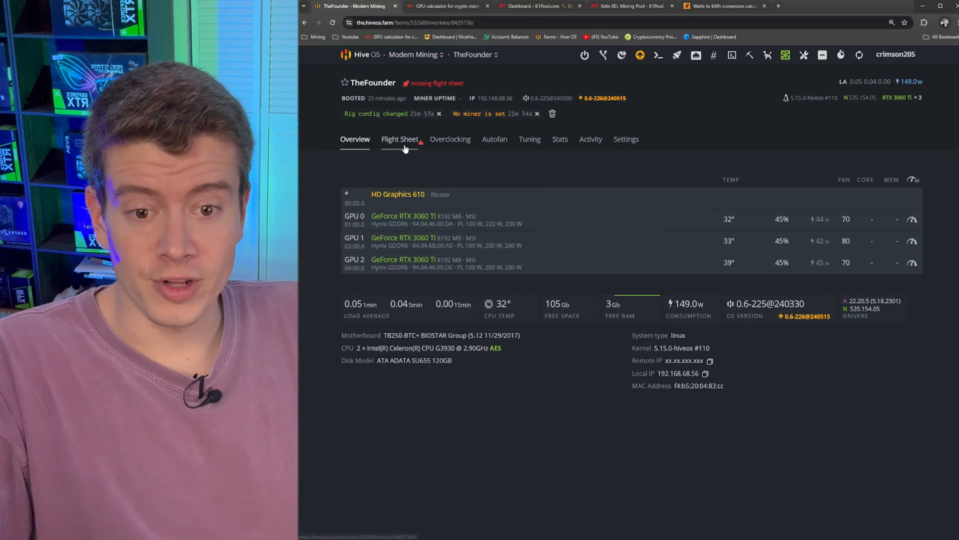
{"action": "left_click", "coordinate": [400, 139]}
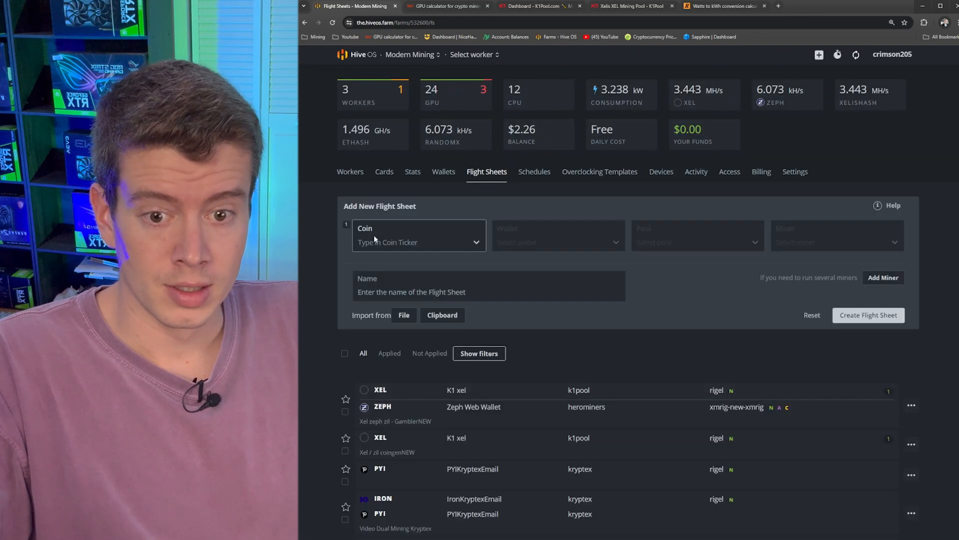
{"action": "type", "text": "xel"}
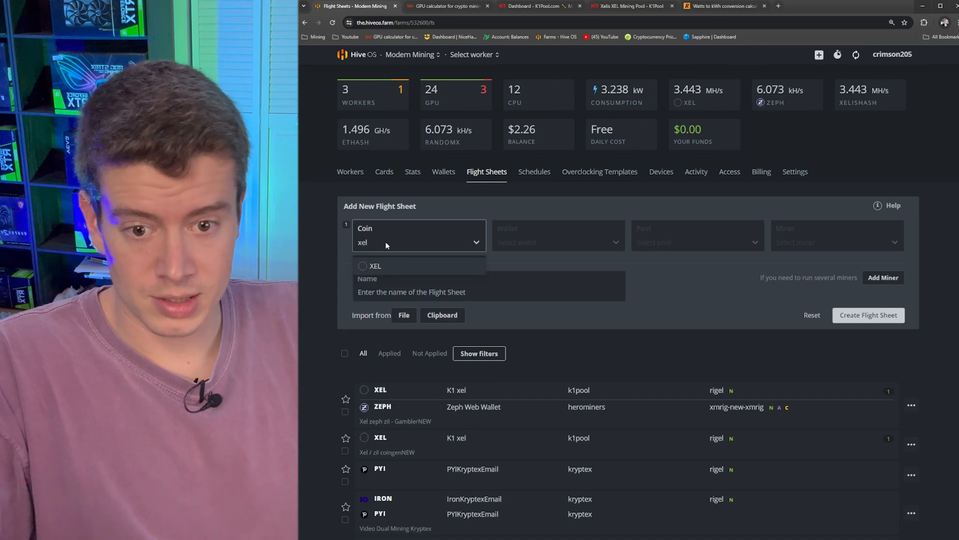
{"action": "left_click", "coordinate": [376, 265]}
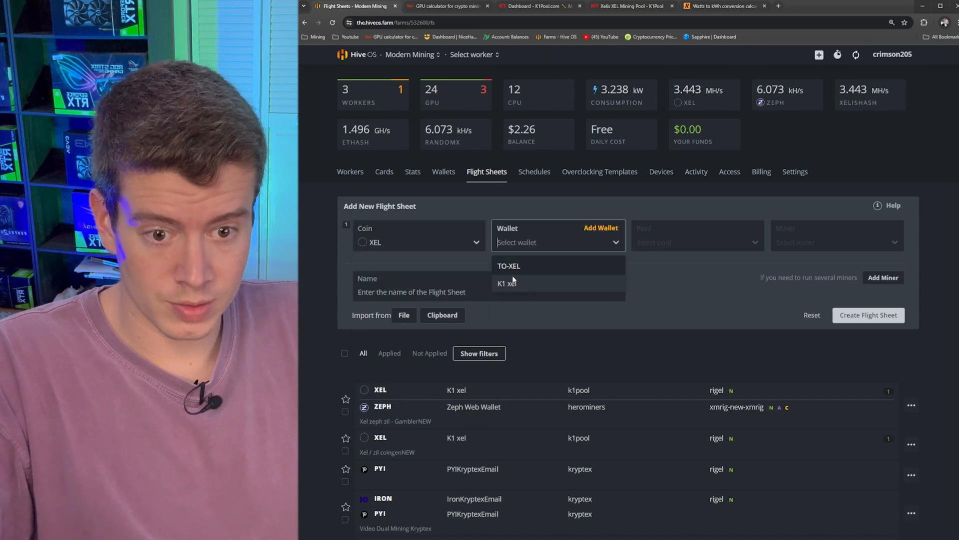
{"action": "left_click", "coordinate": [506, 283]}
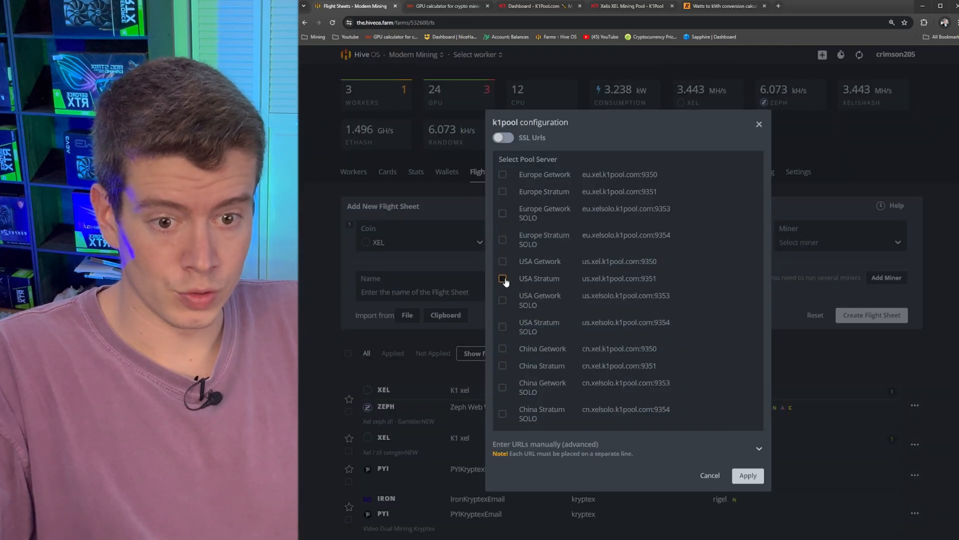
{"action": "left_click", "coordinate": [503, 279]}
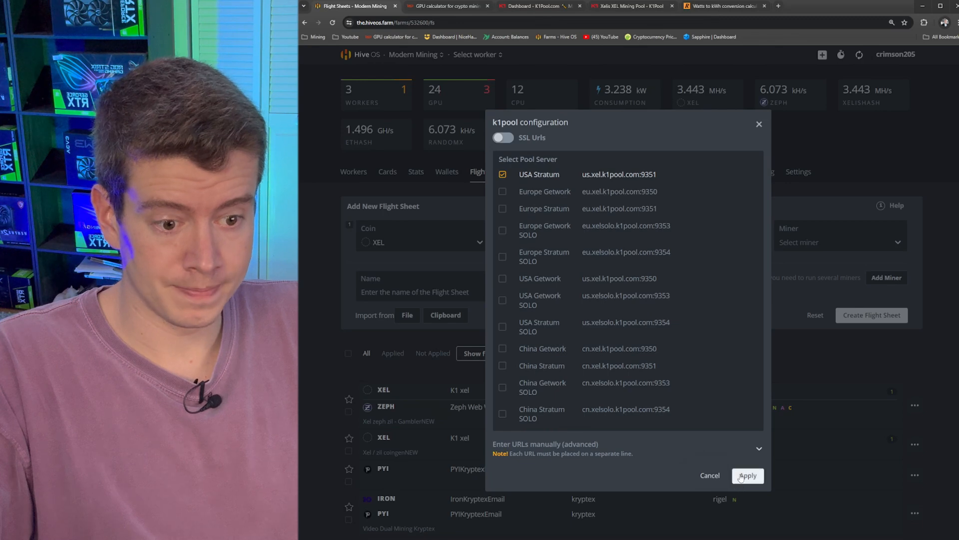
{"action": "left_click", "coordinate": [747, 475]}
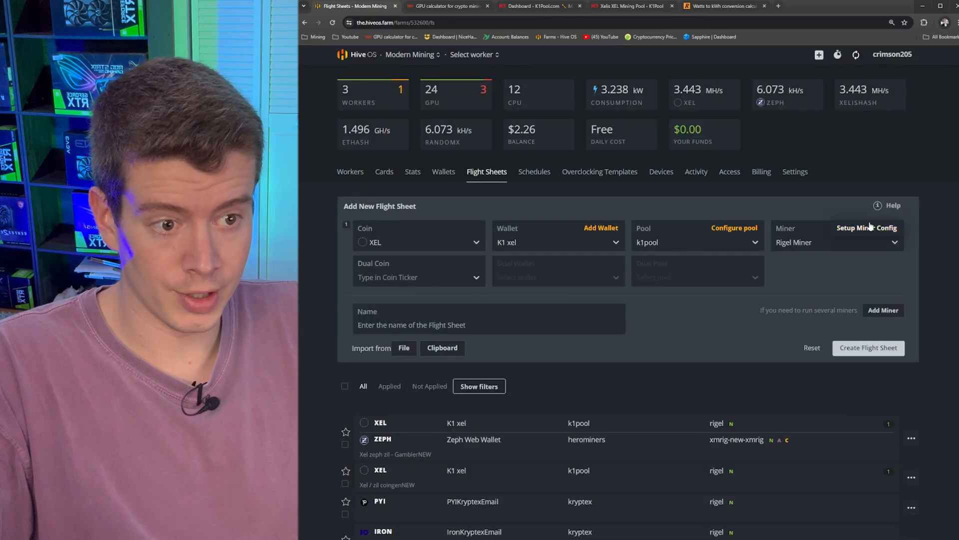
Choose the Rigel miner, name the sheet Xelis Thefounder and create it.
{"action": "left_click", "coordinate": [867, 227]}
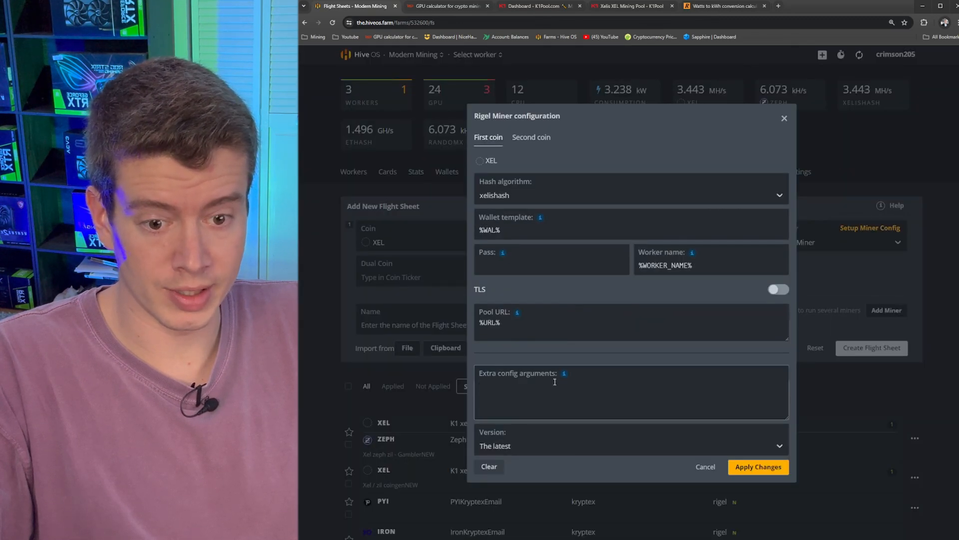
{"action": "left_click", "coordinate": [705, 466]}
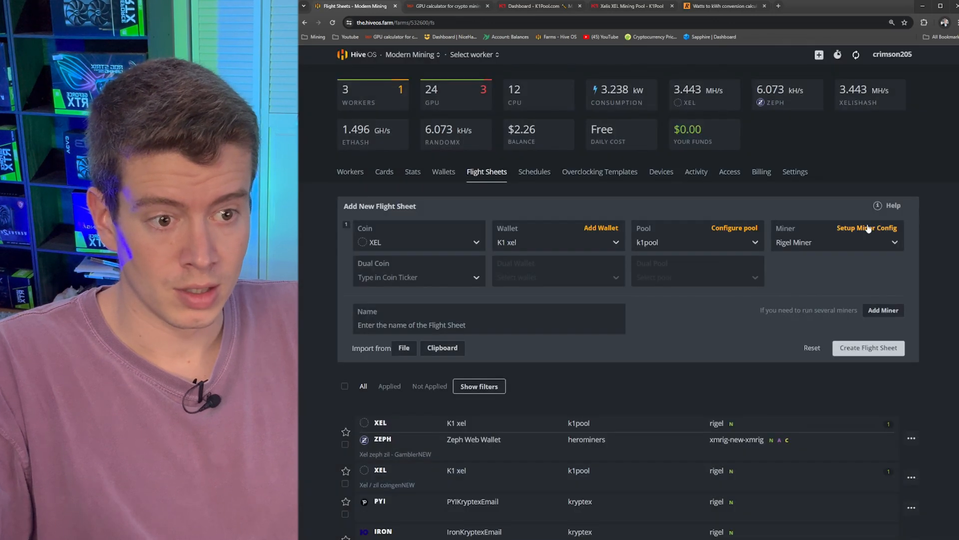
{"action": "left_click", "coordinate": [488, 318]}
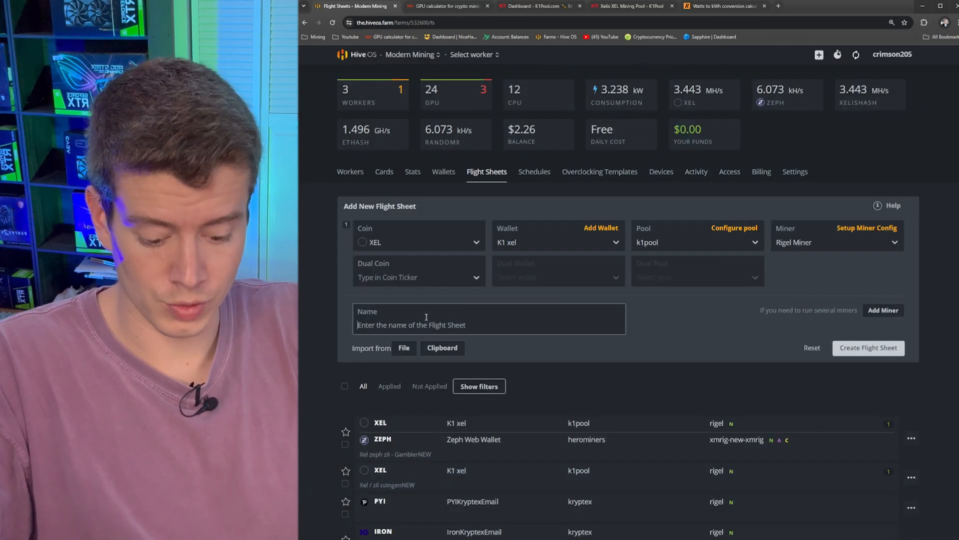
{"action": "type", "text": "Xelis Thefounder"}
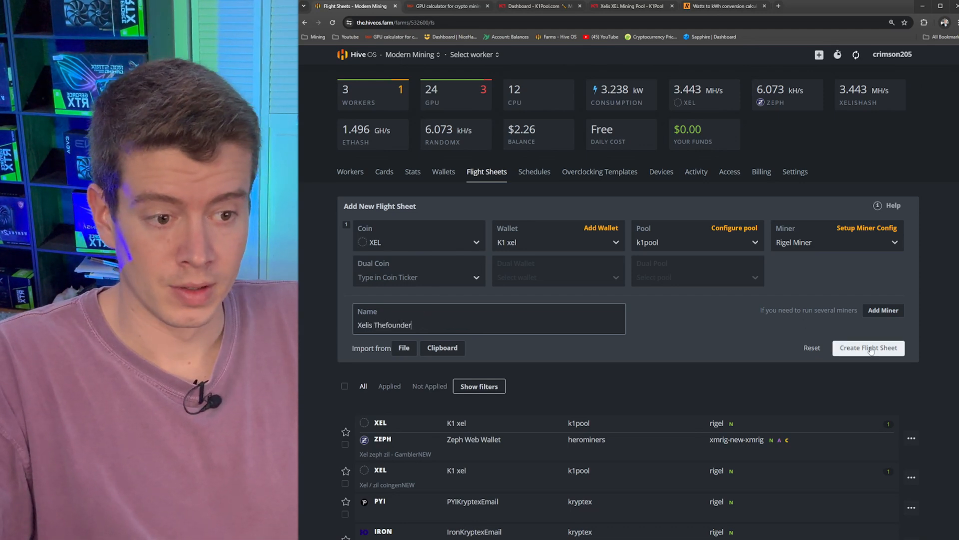
{"action": "left_click", "coordinate": [868, 348]}
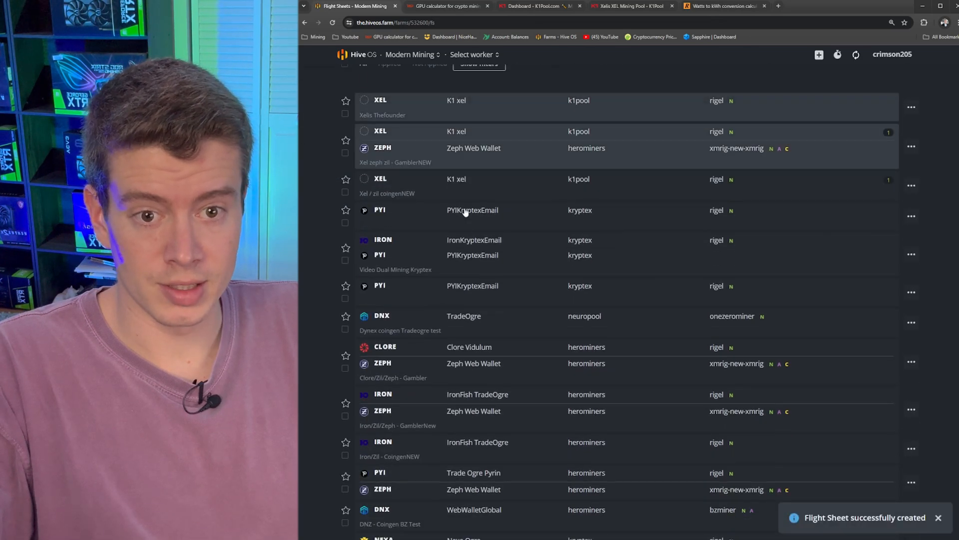
{"action": "left_click", "coordinate": [445, 6]}
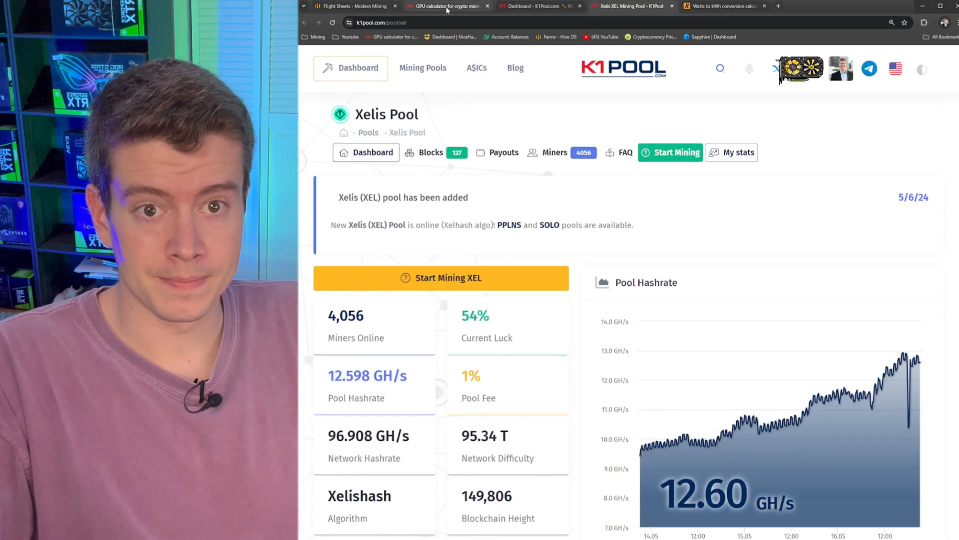
Review Hashrate.no's RTX 3060 Ti Pyrin overclock recommendations for the Rigel miner.
{"action": "left_click", "coordinate": [447, 6]}
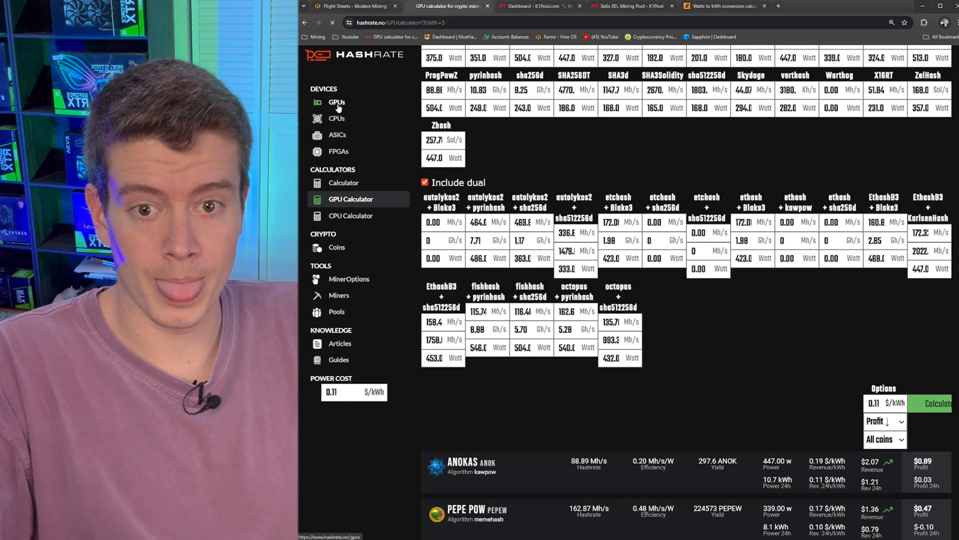
{"action": "left_click", "coordinate": [337, 102]}
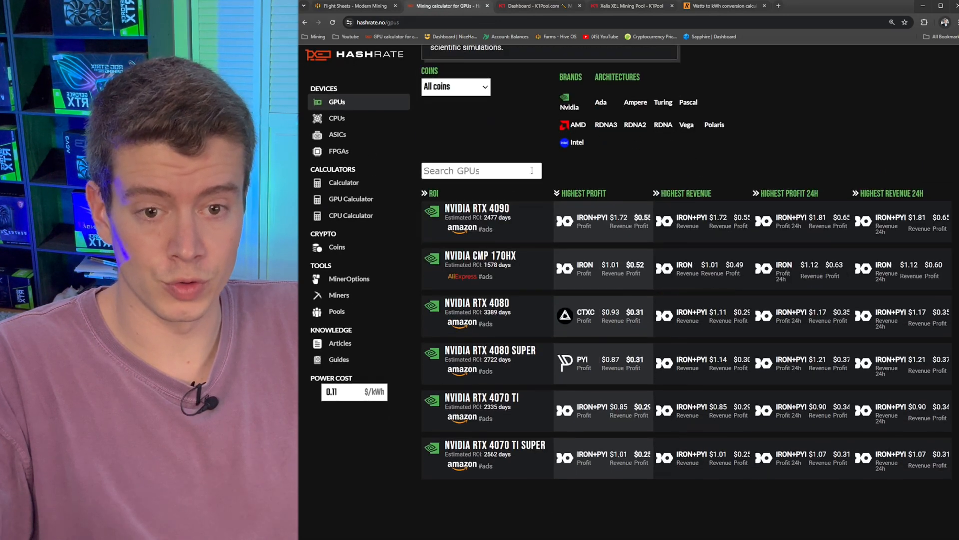
{"action": "type", "text": "3060"}
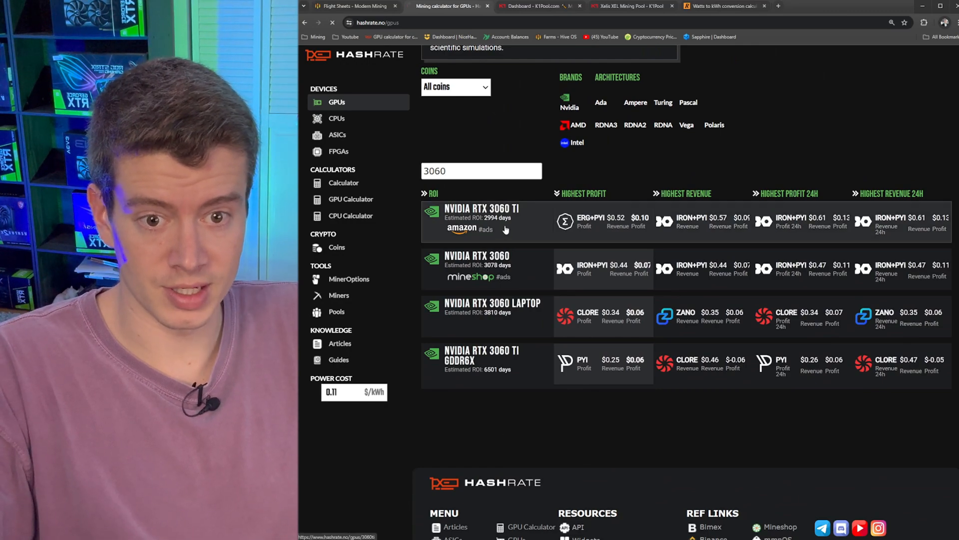
{"action": "left_click", "coordinate": [481, 219]}
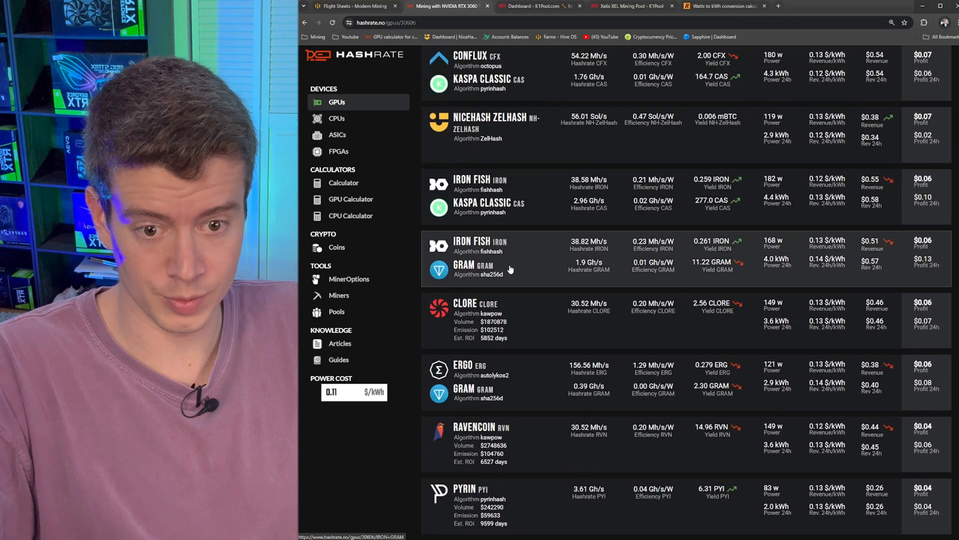
{"action": "left_click", "coordinate": [471, 493]}
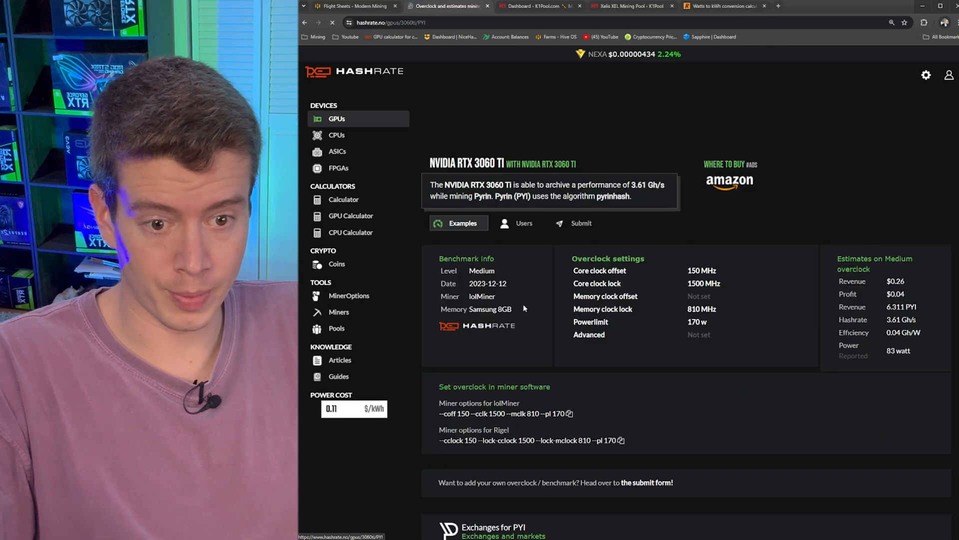
{"action": "scroll", "scroll_direction": "down", "scroll_amount": 3}
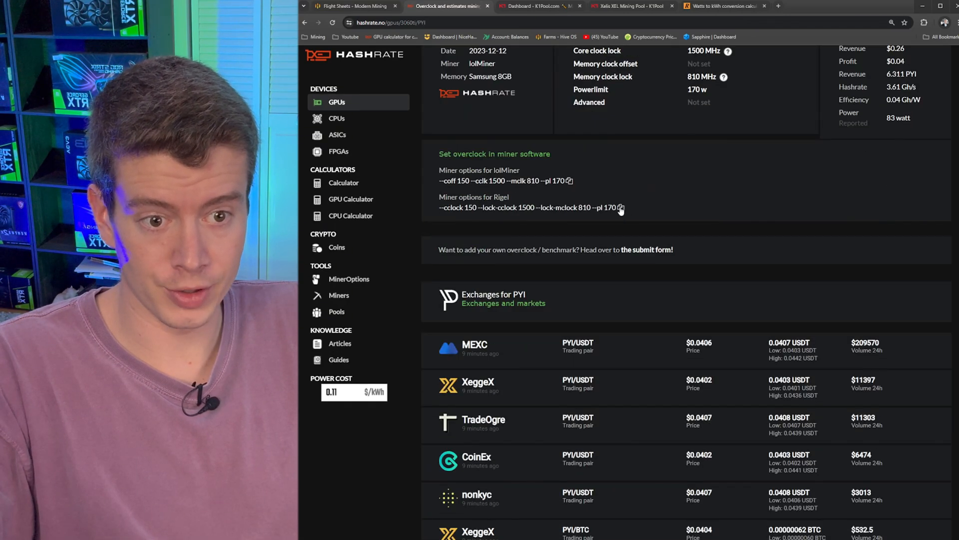
{"action": "left_click", "coordinate": [348, 6]}
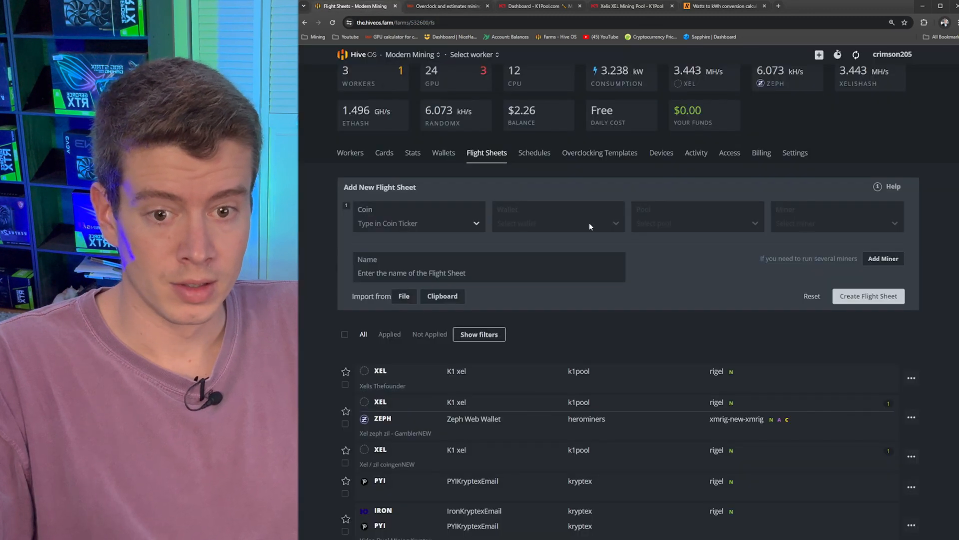
Edit Xelis Thefounder's Rigel config: core clock 220, locked core 1700, memory 6000, power 170.
{"action": "left_click", "coordinate": [911, 378]}
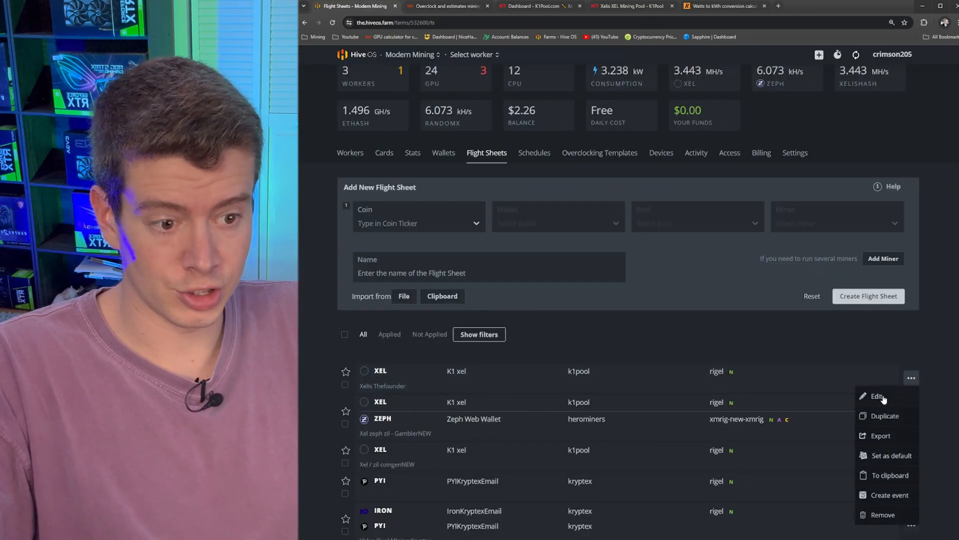
{"action": "left_click", "coordinate": [877, 396]}
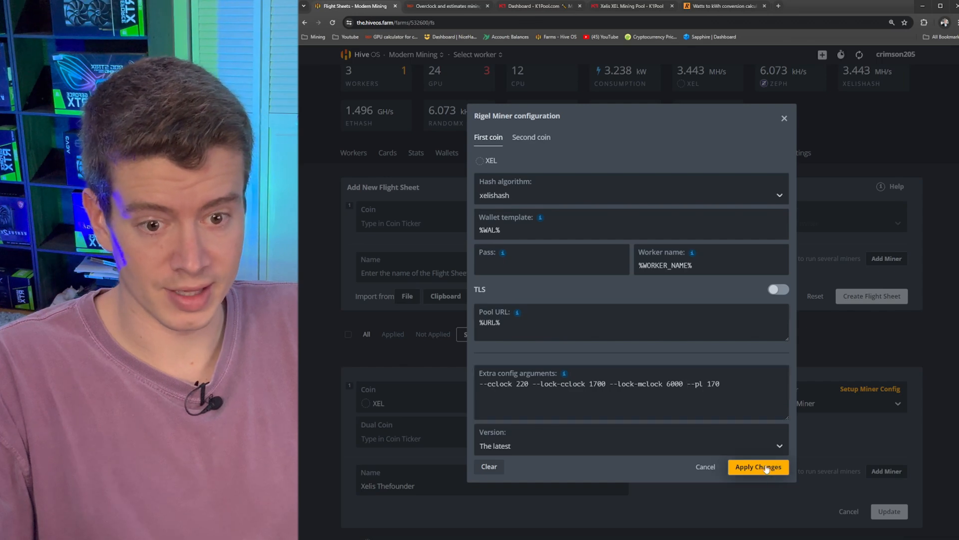
{"action": "left_click", "coordinate": [758, 466]}
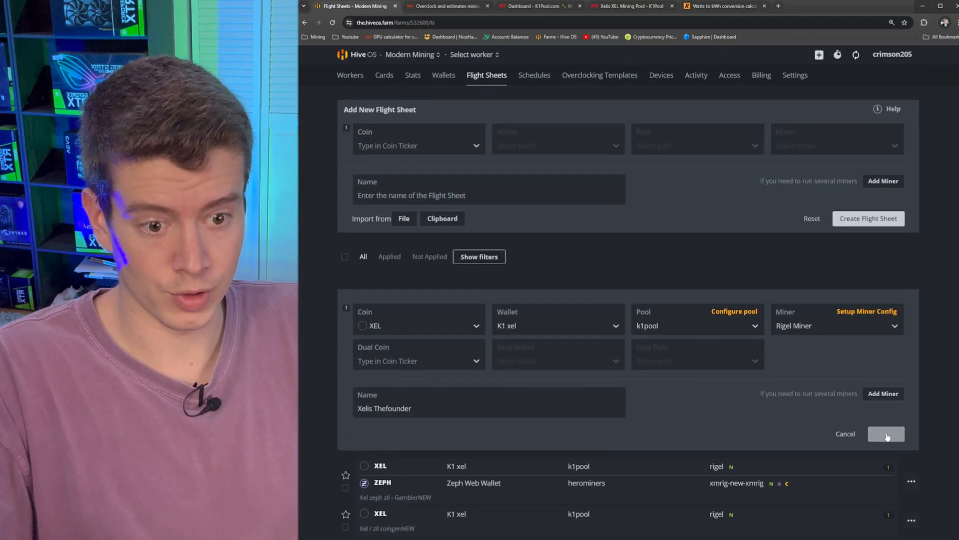
{"action": "left_click", "coordinate": [886, 433]}
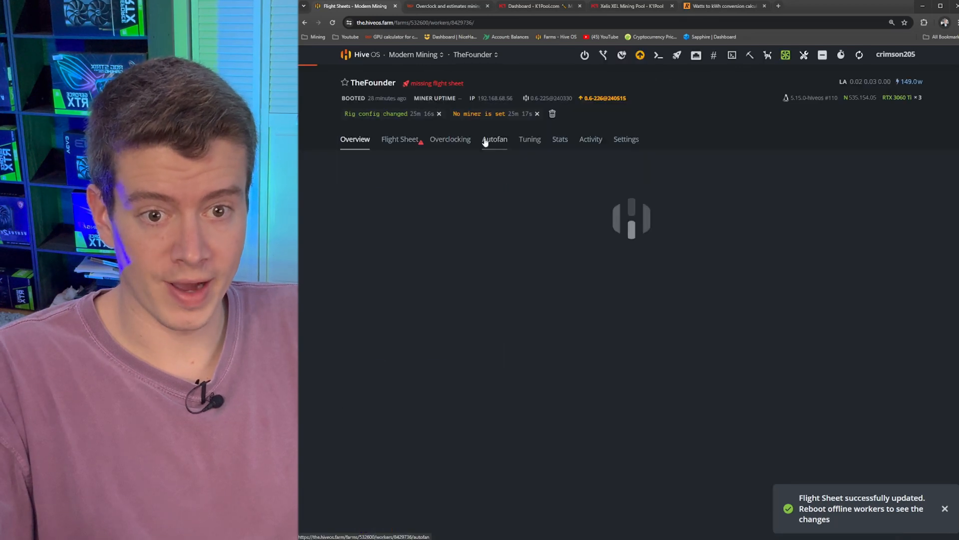
Launch the Xelis Thefounder flight sheet on TheFounder so Rigel starts mining.
{"action": "left_click", "coordinate": [396, 139]}
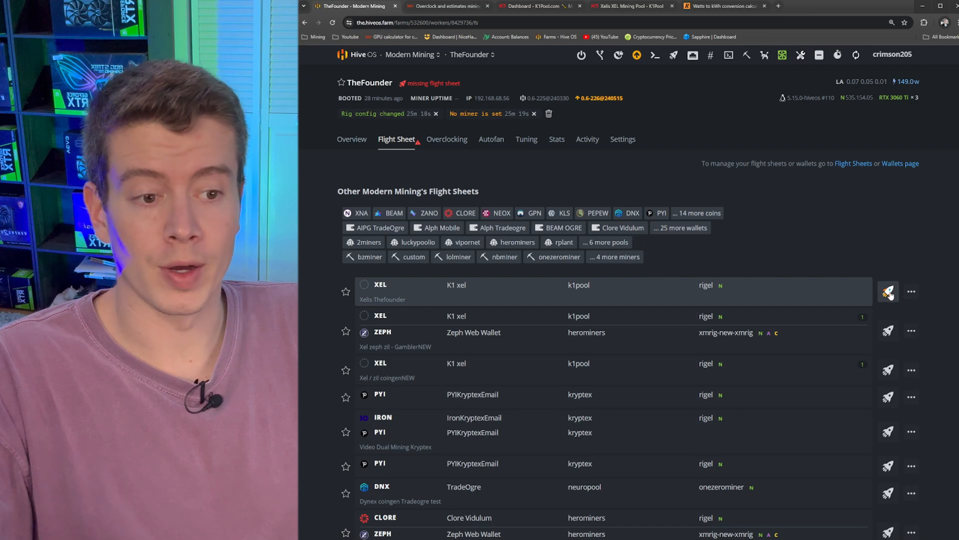
{"action": "left_click", "coordinate": [888, 291]}
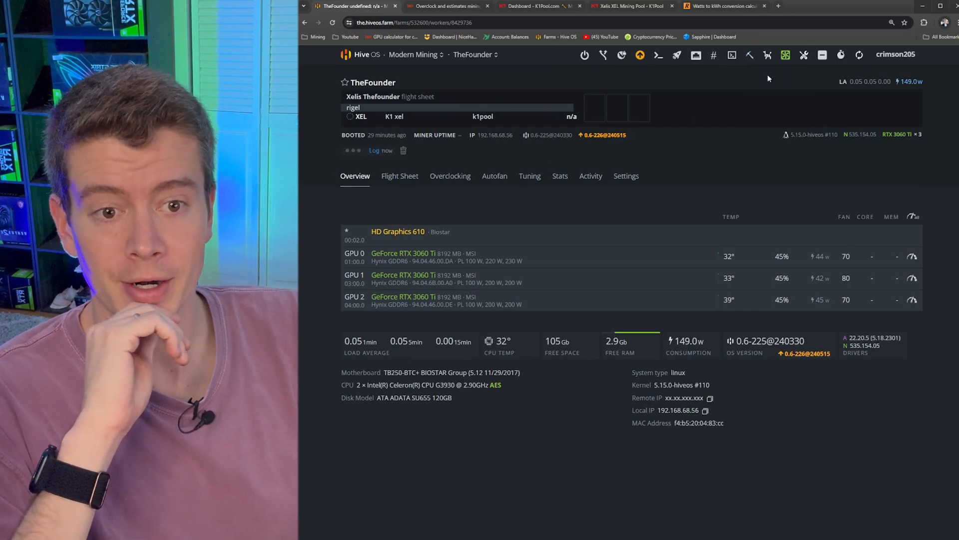
{"action": "left_click", "coordinate": [378, 150]}
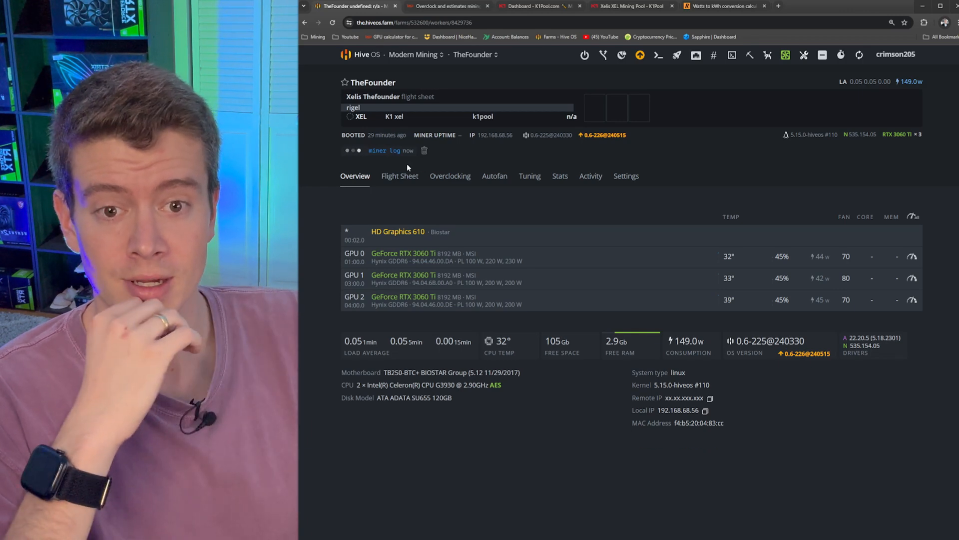
{"action": "left_click", "coordinate": [385, 151]}
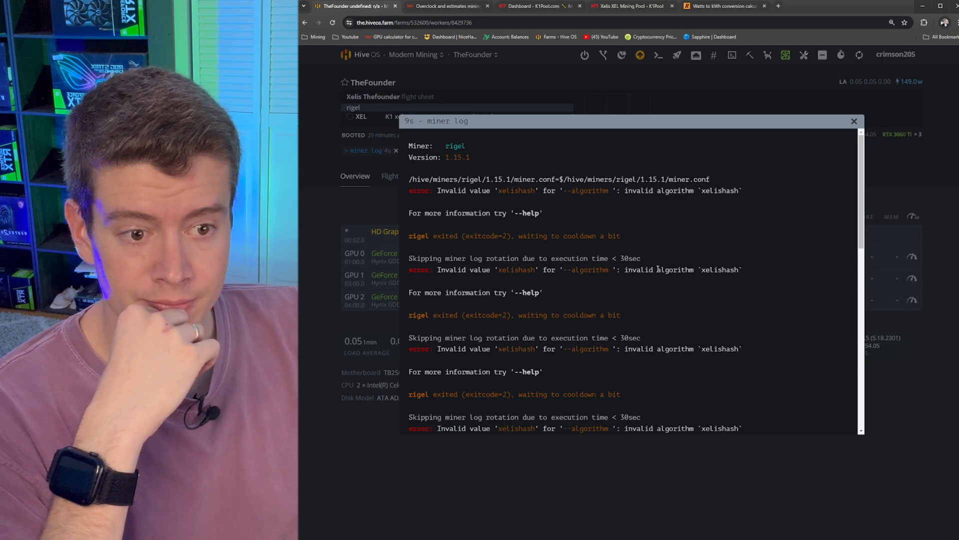
{"action": "left_click", "coordinate": [854, 121]}
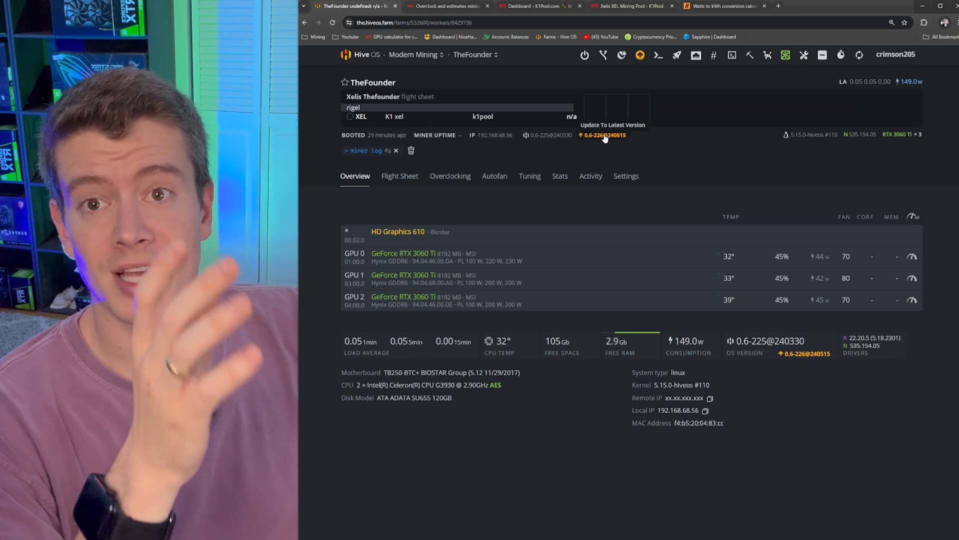
Upgrade TheFounder to Hive OS 0.6-226 and wait for Rigel at ~398 kH/s.
{"action": "left_click", "coordinate": [612, 134]}
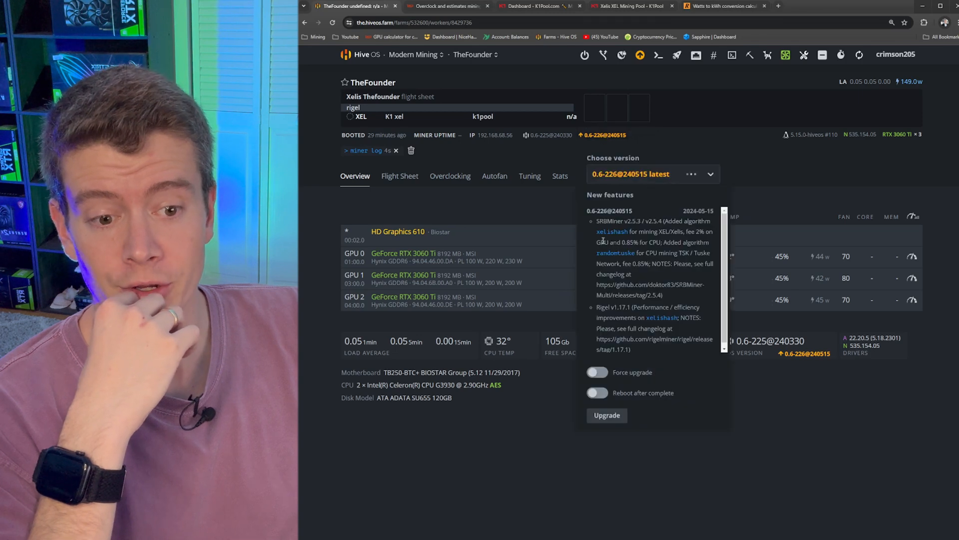
{"action": "left_click", "coordinate": [606, 415]}
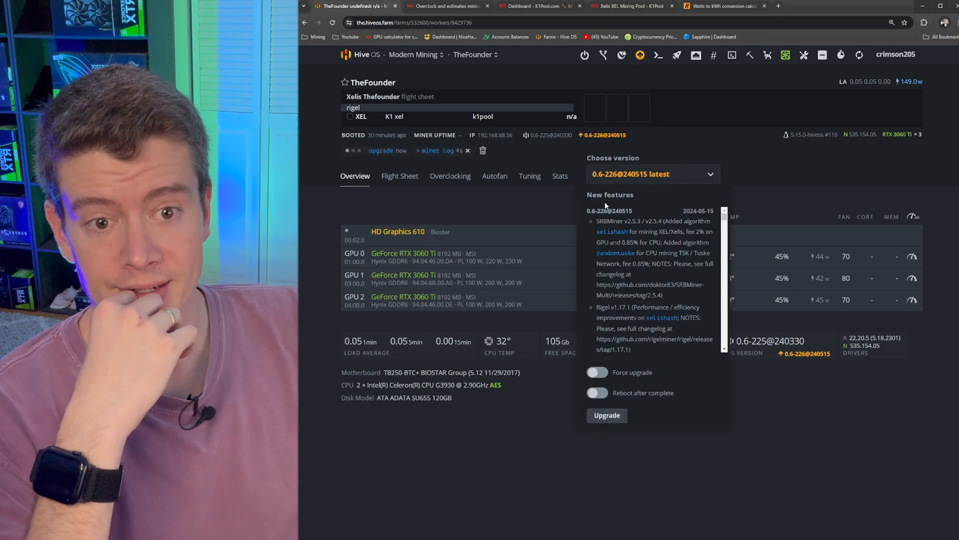
{"action": "left_click", "coordinate": [606, 414]}
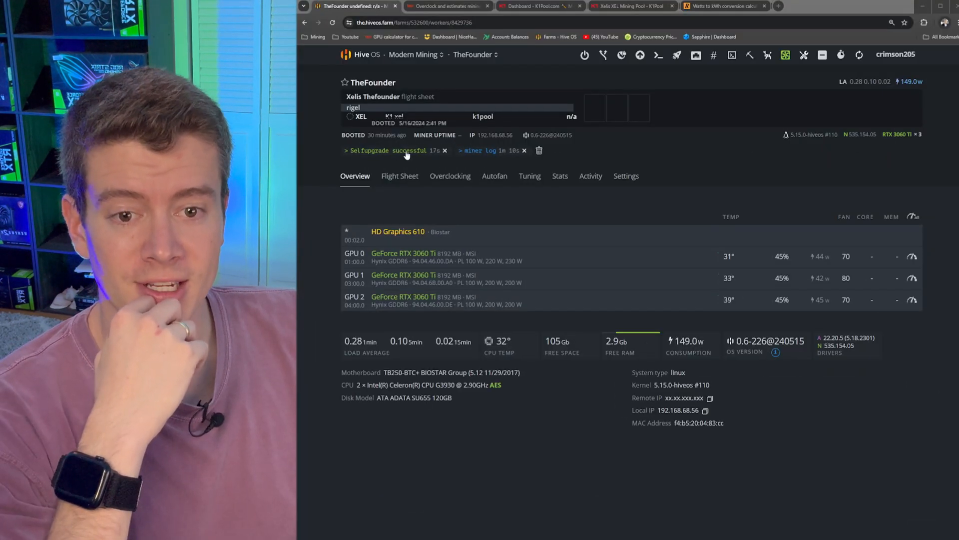
{"action": "left_click", "coordinate": [333, 22]}
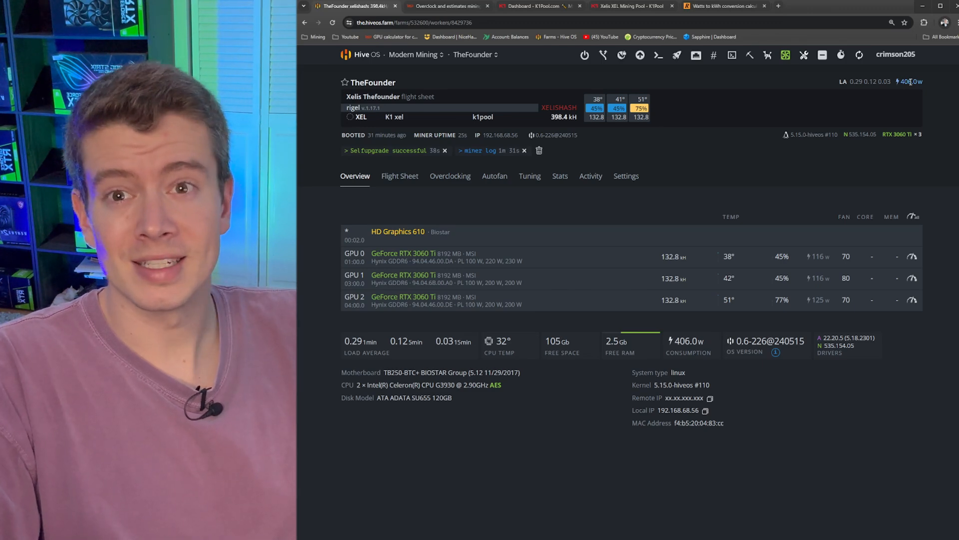
{"action": "mouse_move", "coordinate": [730, 56]}
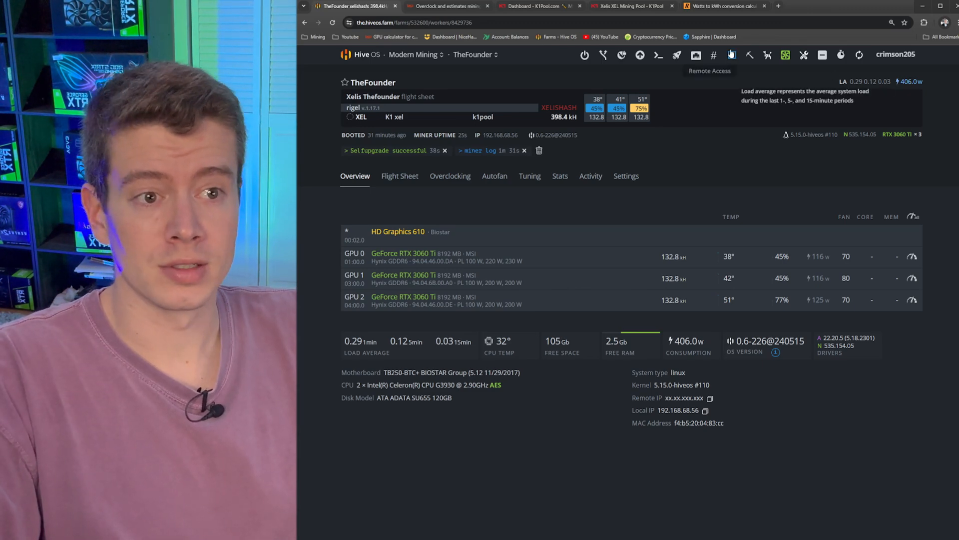
Convert 406 W over 24 hours to 9.744 kWh and select the result.
{"action": "left_click", "coordinate": [722, 5]}
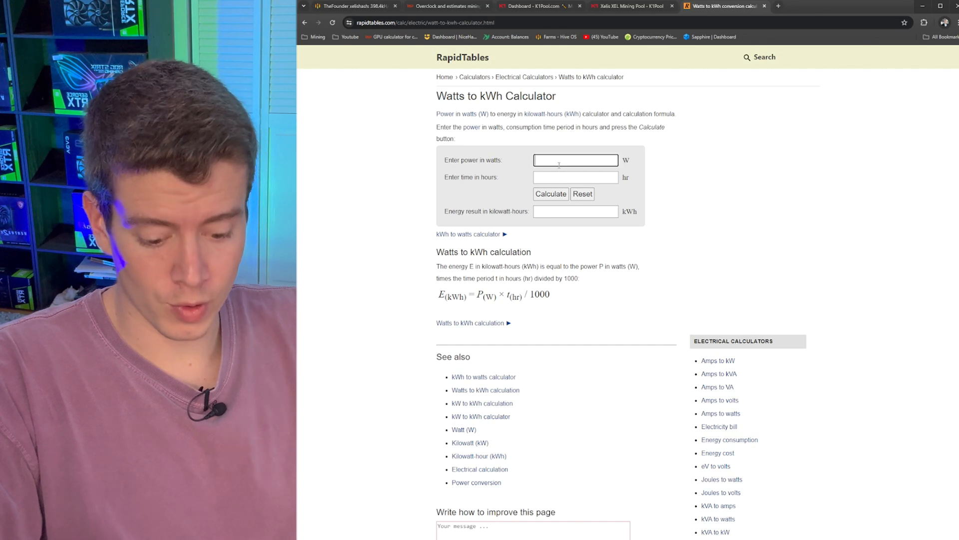
{"action": "type", "text": "406"}
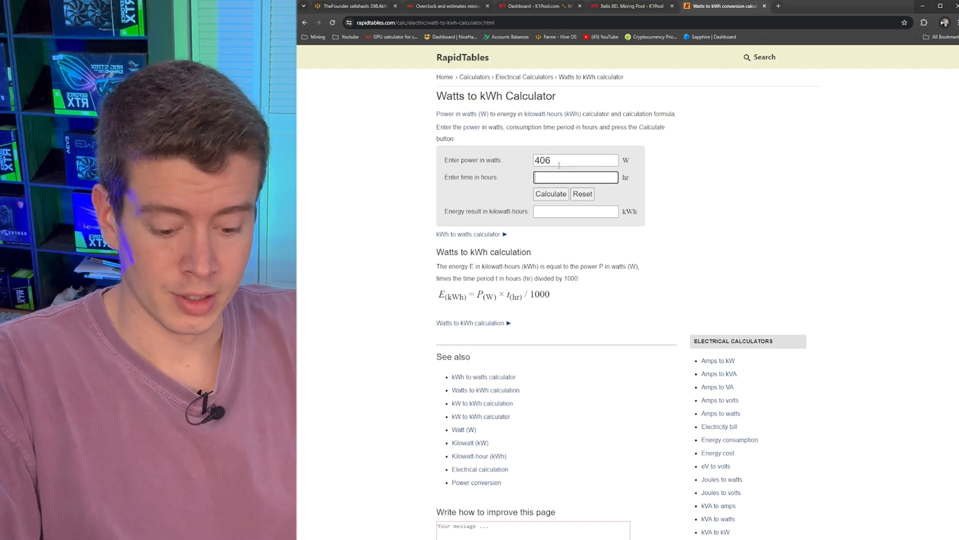
{"action": "left_click", "coordinate": [549, 193]}
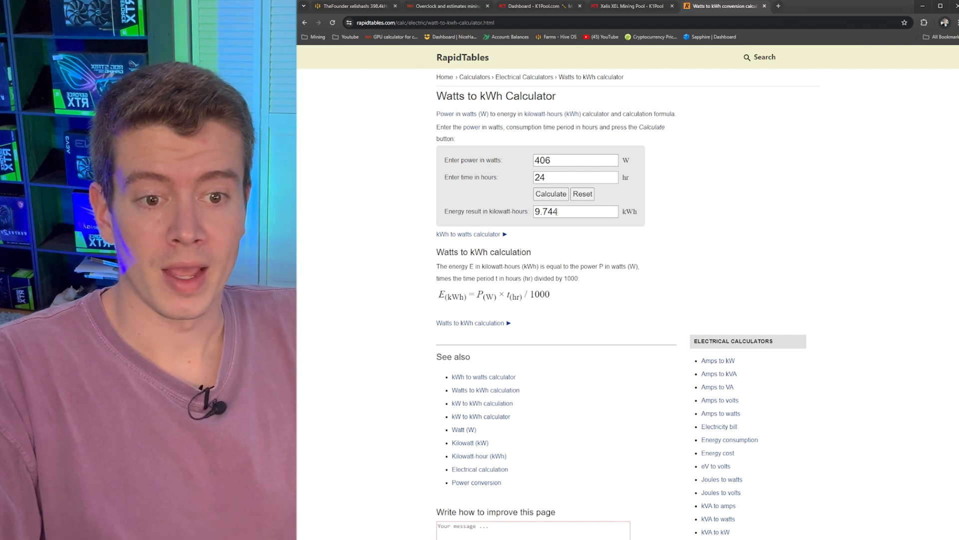
{"action": "double_click", "coordinate": [546, 211]}
{"action": "type", "text": "0.11"}
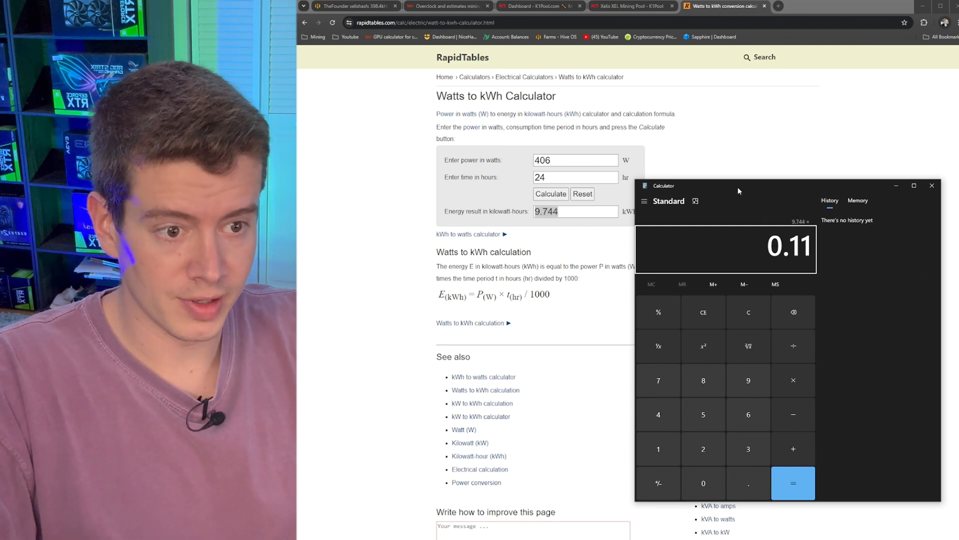
Multiply 9.744 by 0.11 for a daily power cost of 1.07184.
{"action": "left_click", "coordinate": [793, 482]}
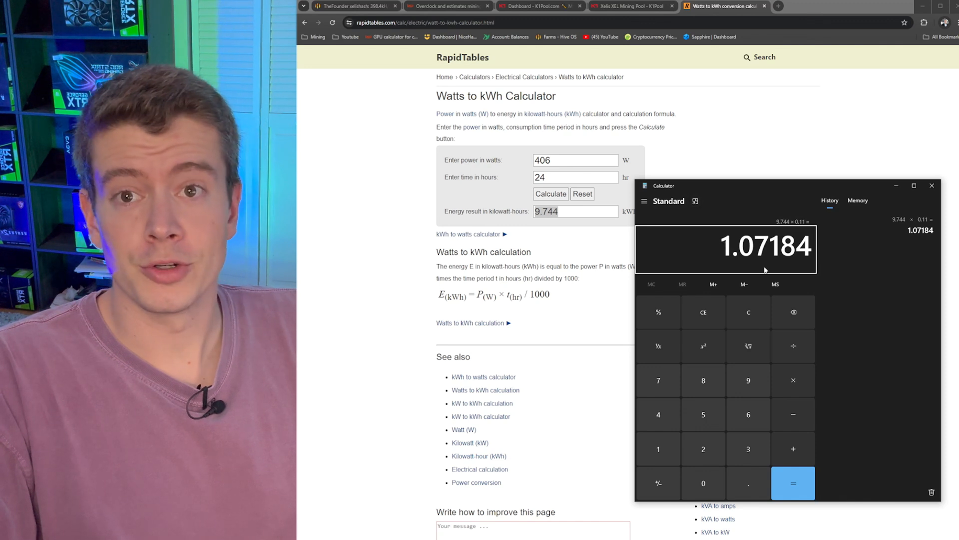